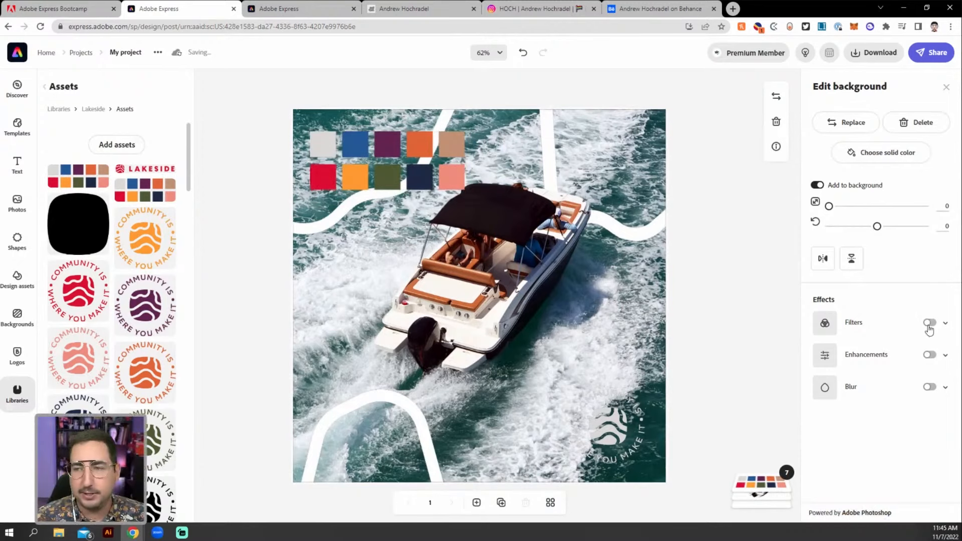
Step: Enable Filters under Effects so the Duotone filter colors the boat photo background
click(930, 322)
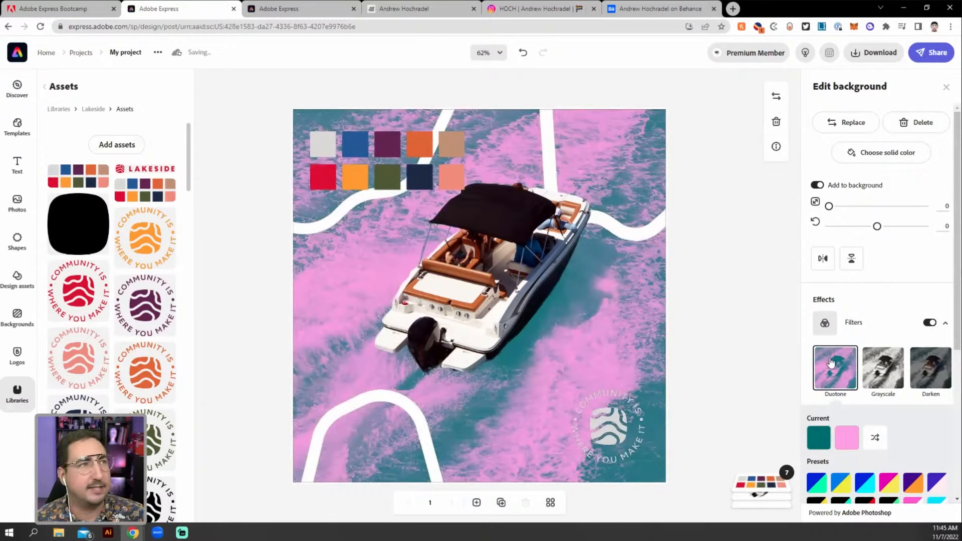
mouse_move(815, 390)
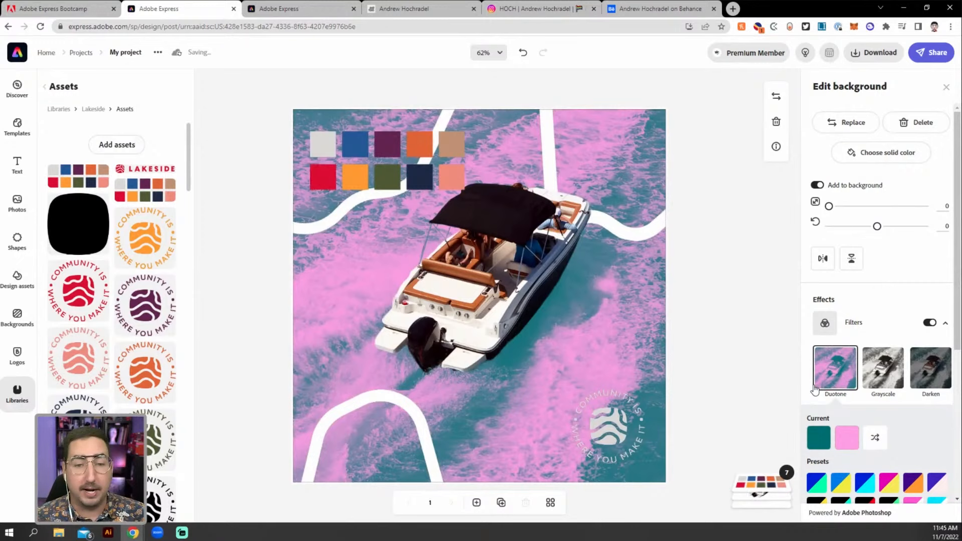
mouse_move(818, 438)
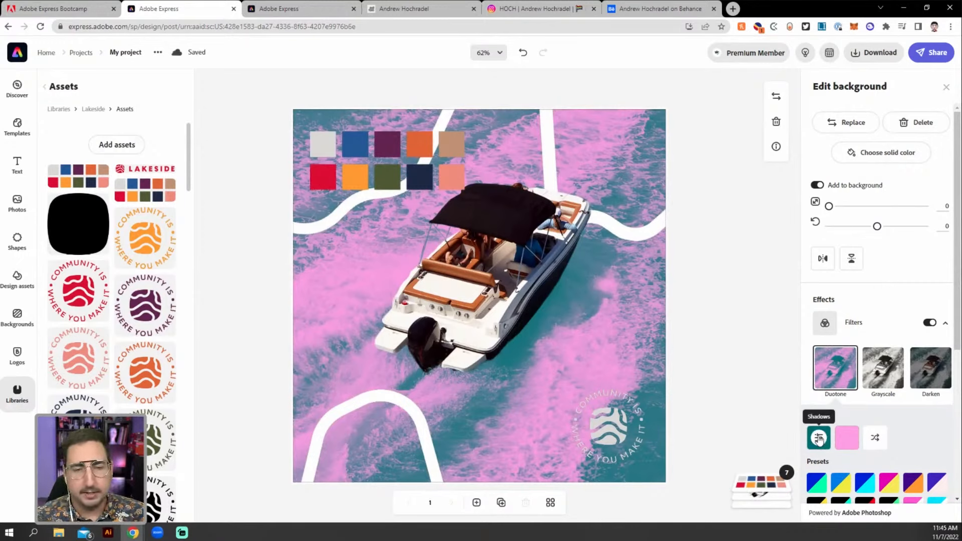
Step: Eyedrop the navy swatch for duotone shadows and a lightened brand blue for highlights
click(818, 438)
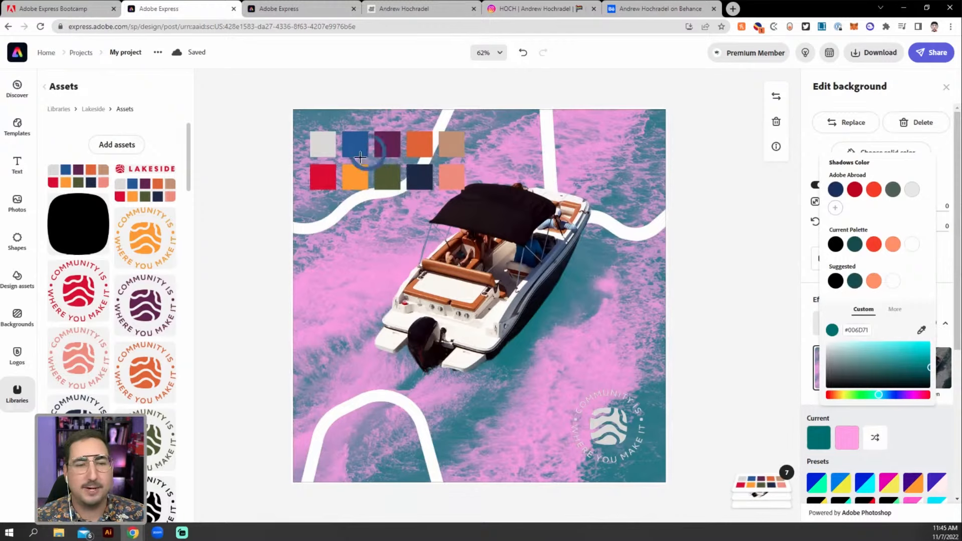
click(421, 176)
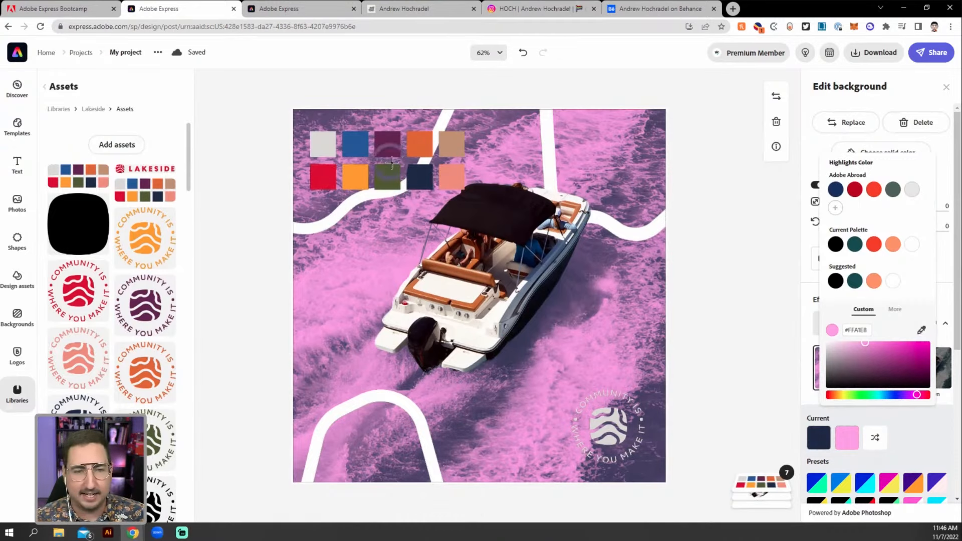
click(906, 360)
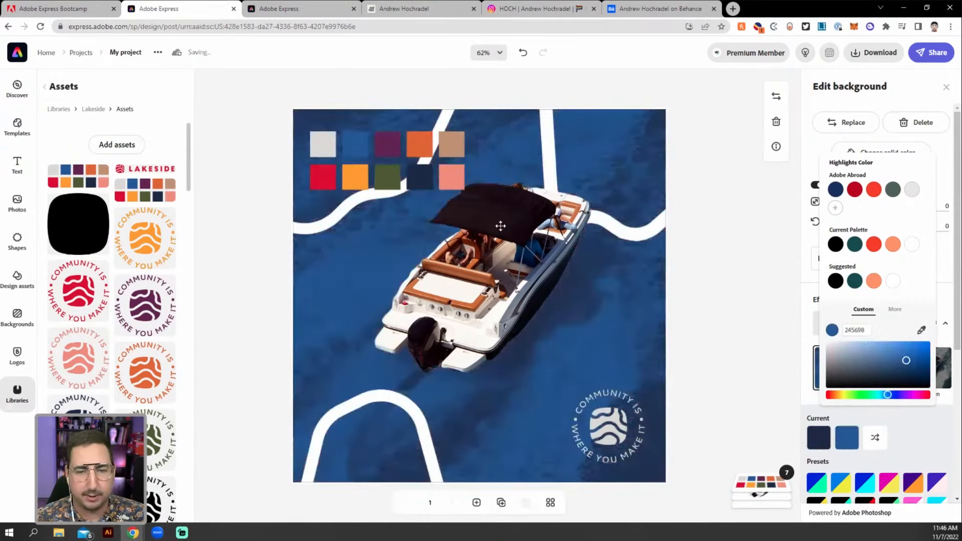
drag(905, 360, 893, 347)
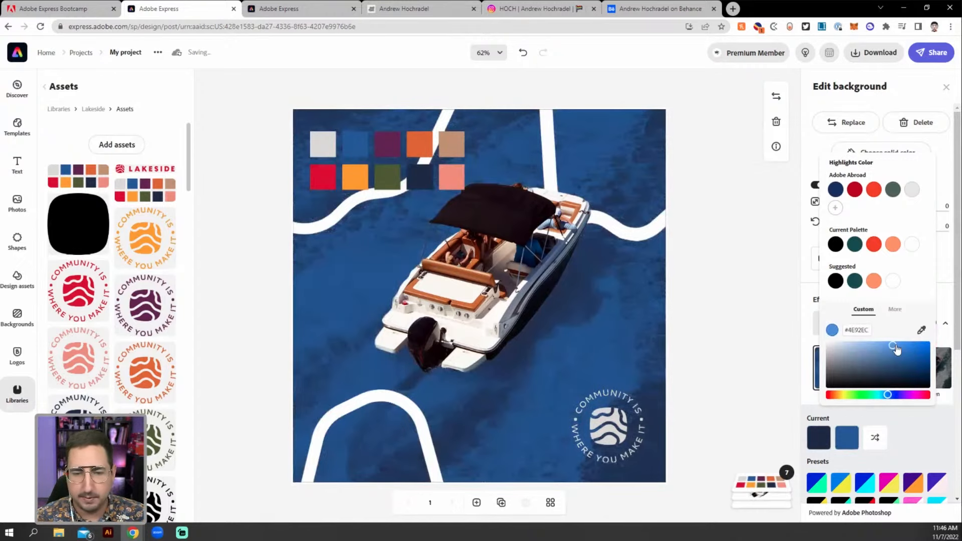